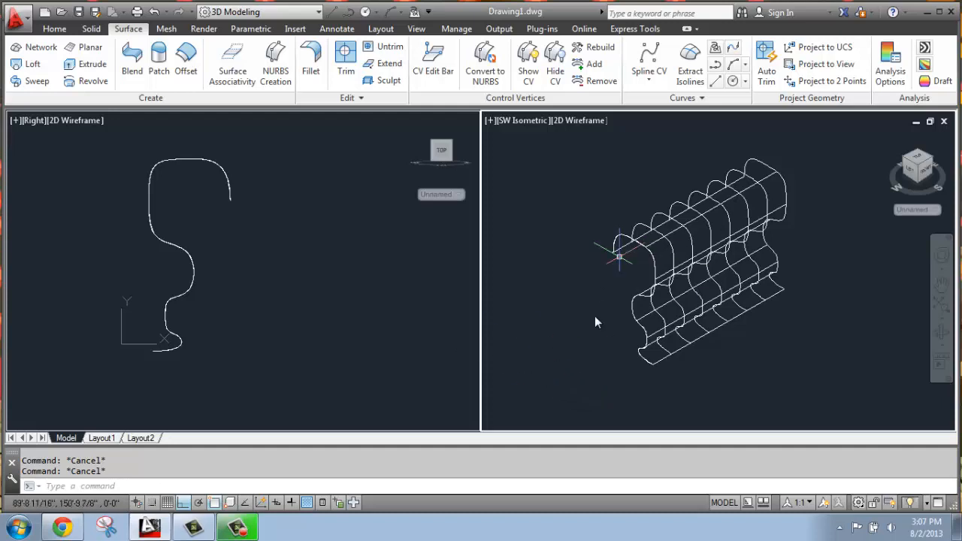
{"action": "mouse_move", "coordinate": [208, 289]}
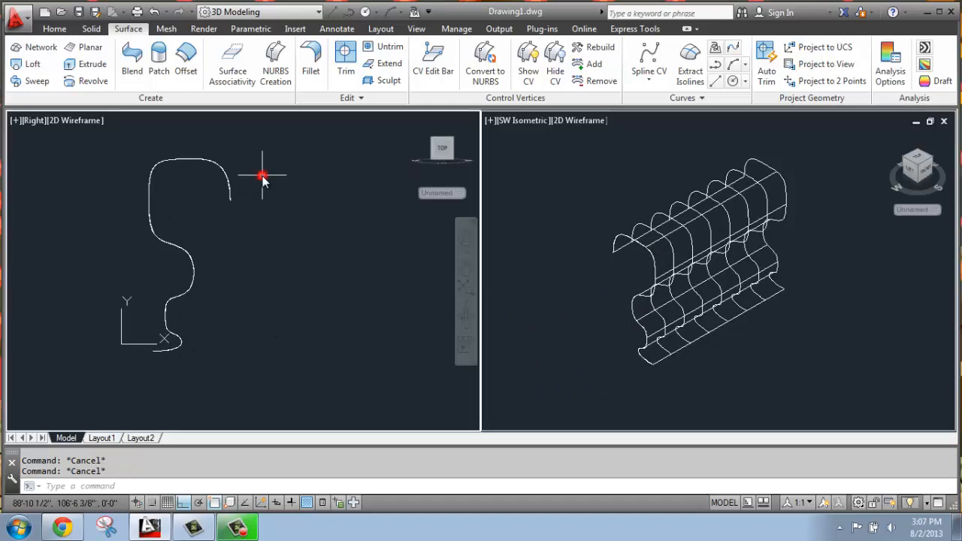
{"action": "mouse_move", "coordinate": [153, 181]}
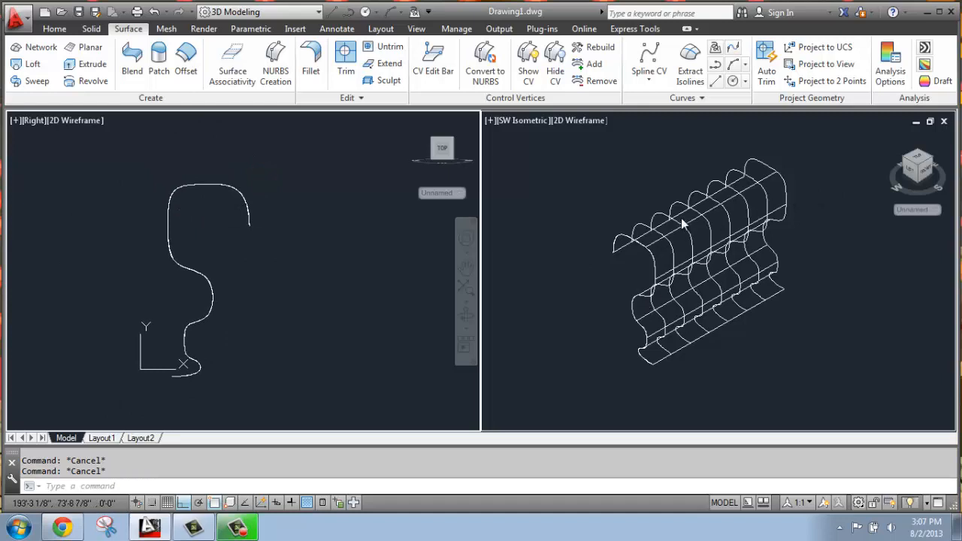
{"action": "mouse_move", "coordinate": [728, 388]}
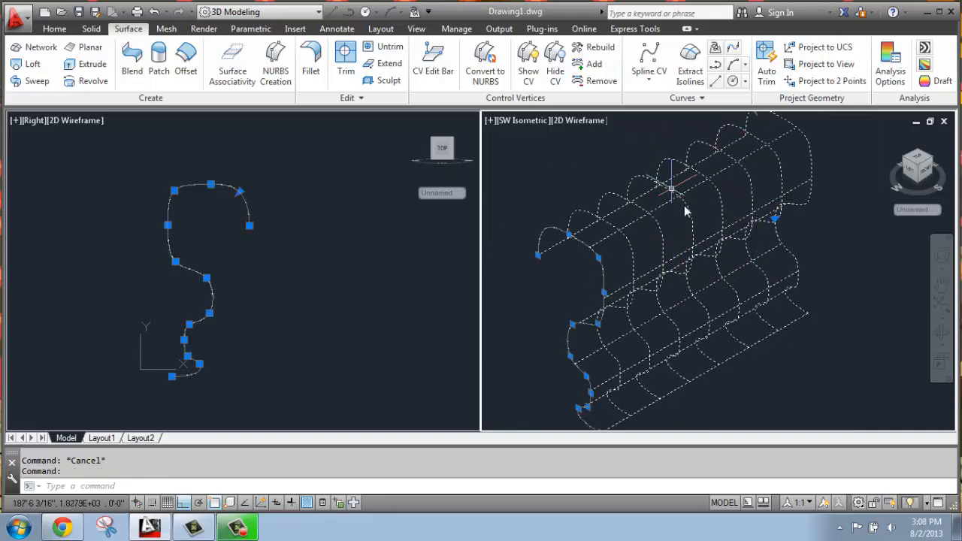
{"action": "mouse_move", "coordinate": [454, 269]}
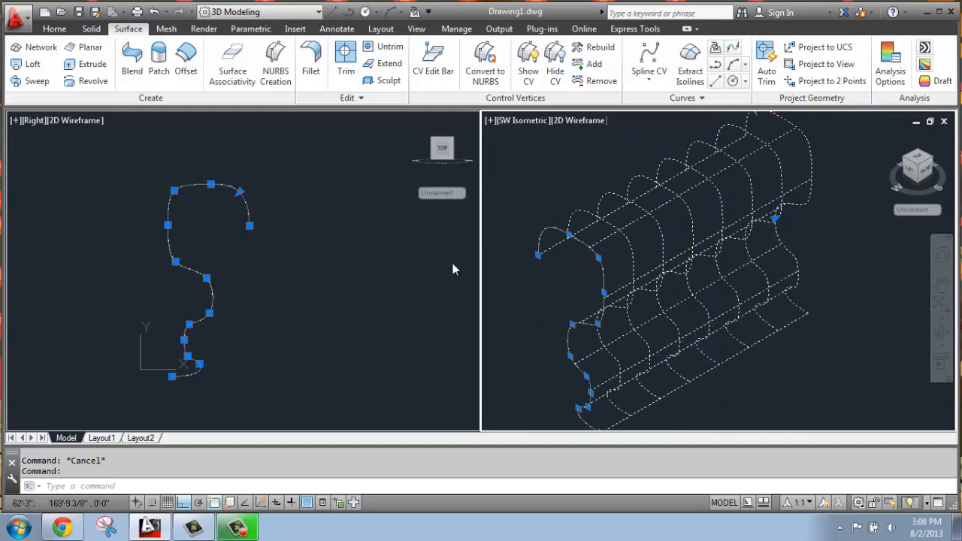
{"action": "mouse_move", "coordinate": [458, 265]}
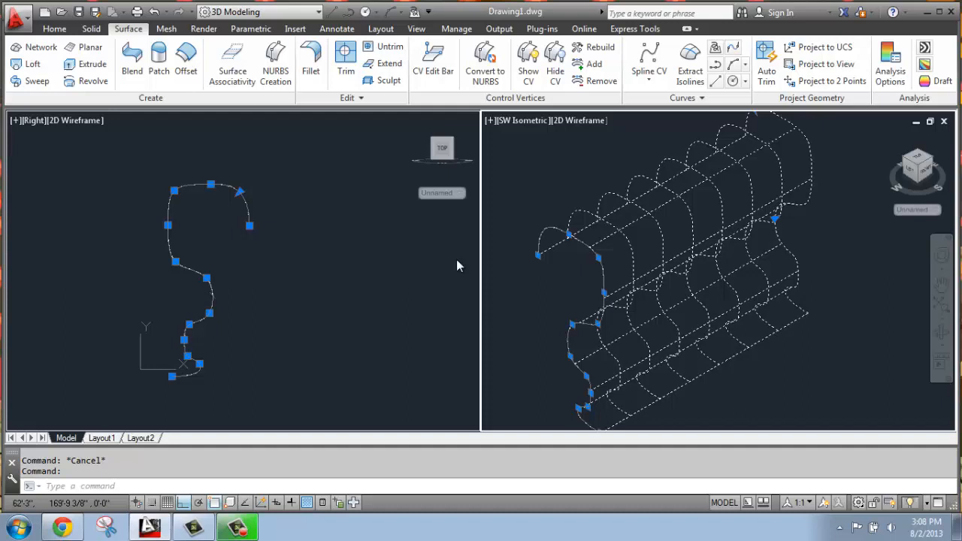
{"action": "mouse_move", "coordinate": [638, 173]}
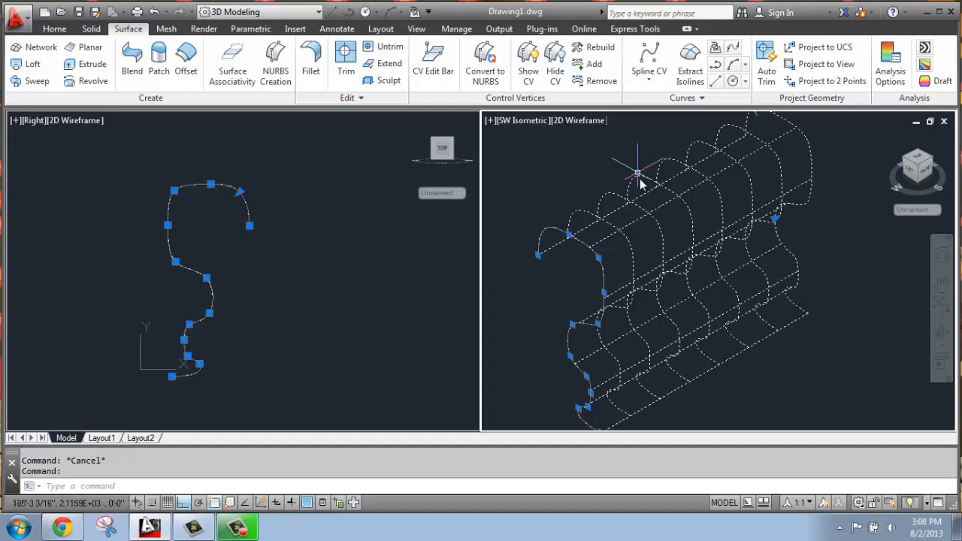
{"action": "mouse_move", "coordinate": [767, 315]}
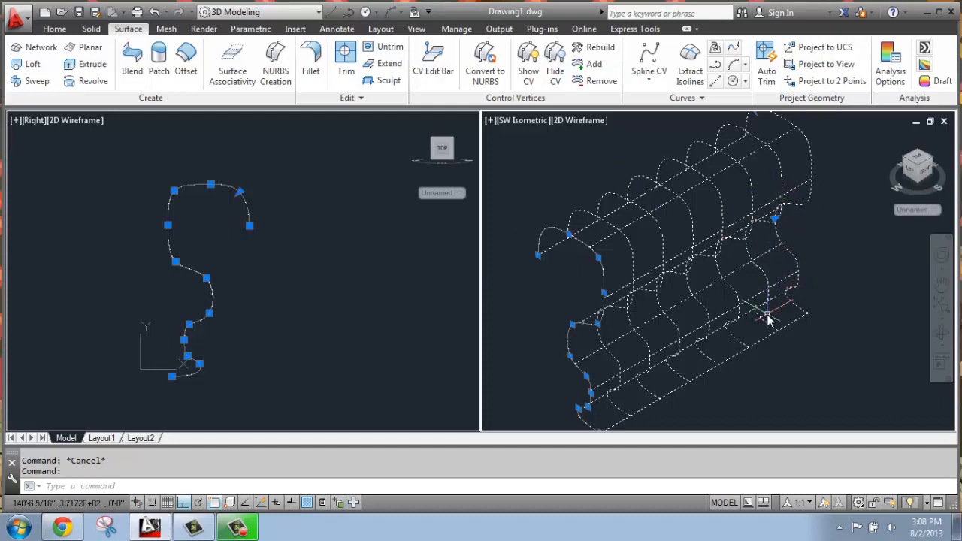
{"action": "mouse_move", "coordinate": [770, 354]}
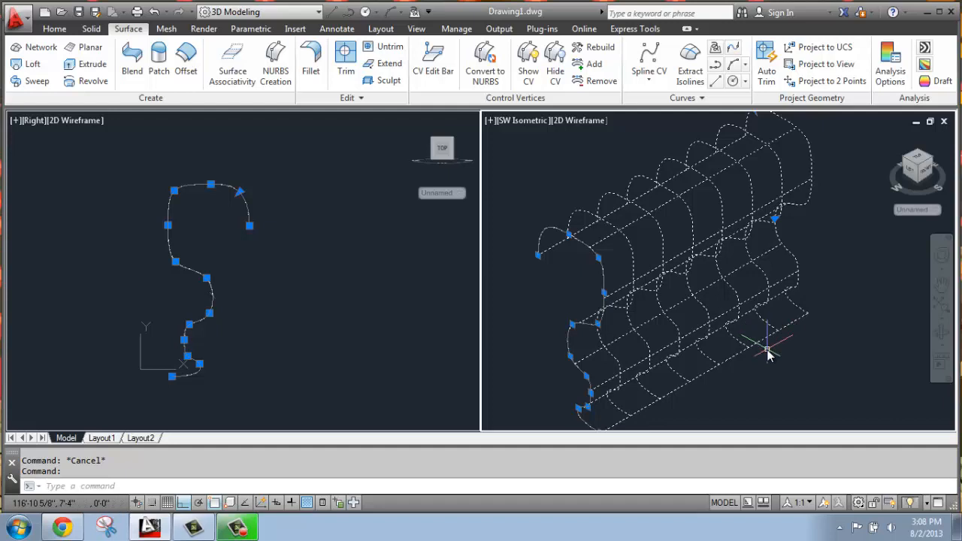
{"action": "mouse_move", "coordinate": [759, 349]}
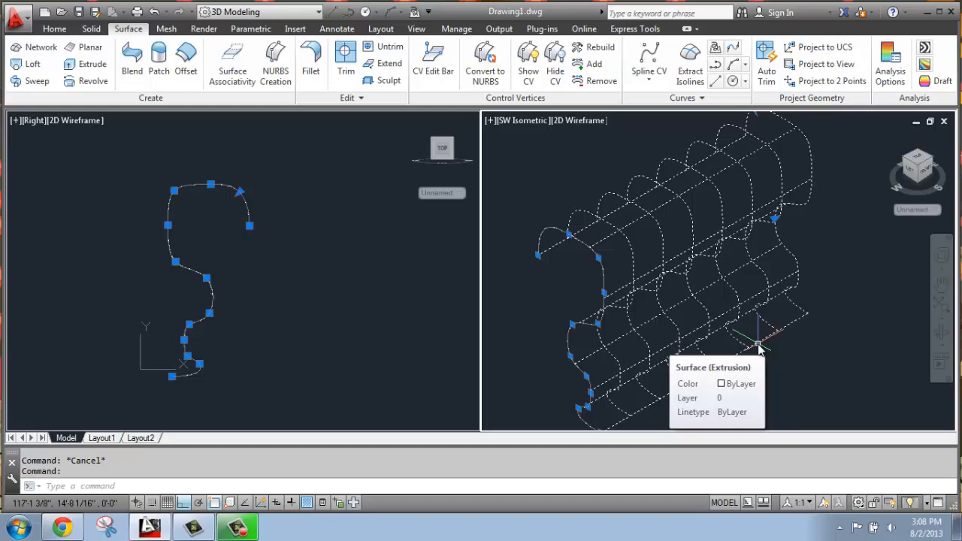
{"action": "mouse_move", "coordinate": [827, 354]}
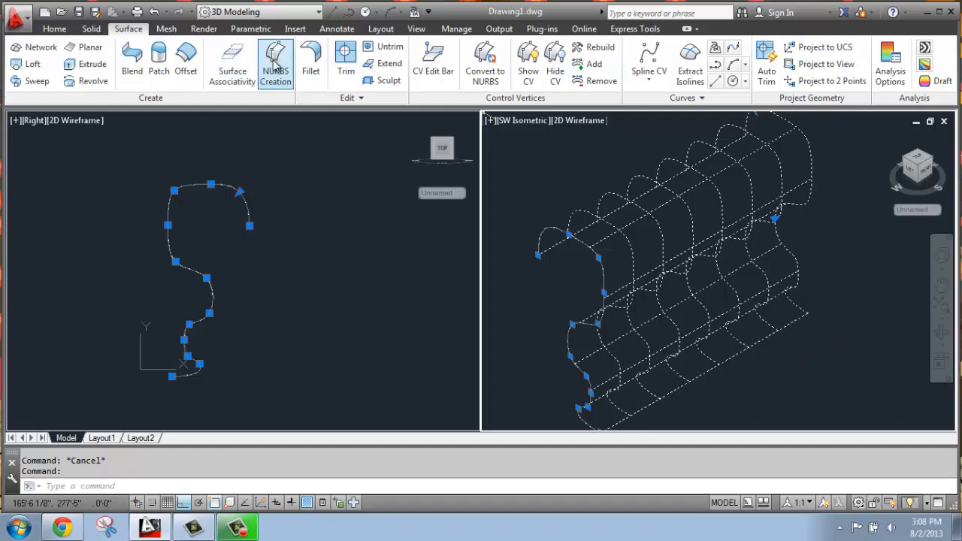
{"action": "mouse_move", "coordinate": [275, 60]}
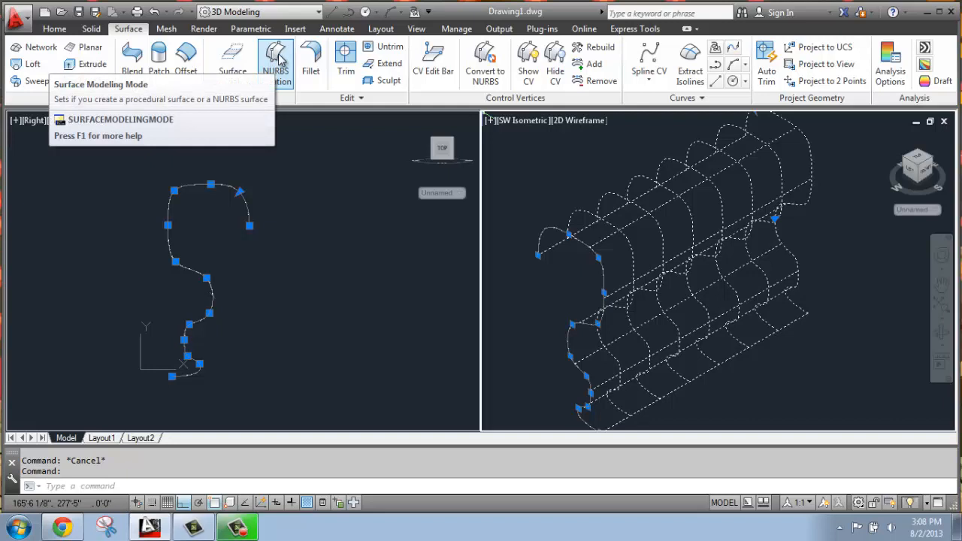
{"action": "mouse_move", "coordinate": [589, 256]}
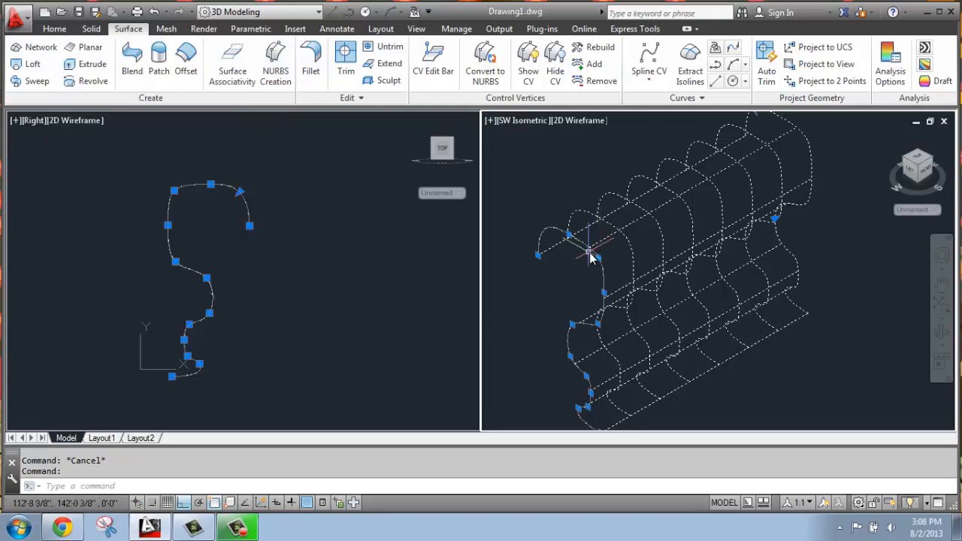
{"action": "mouse_move", "coordinate": [715, 333]}
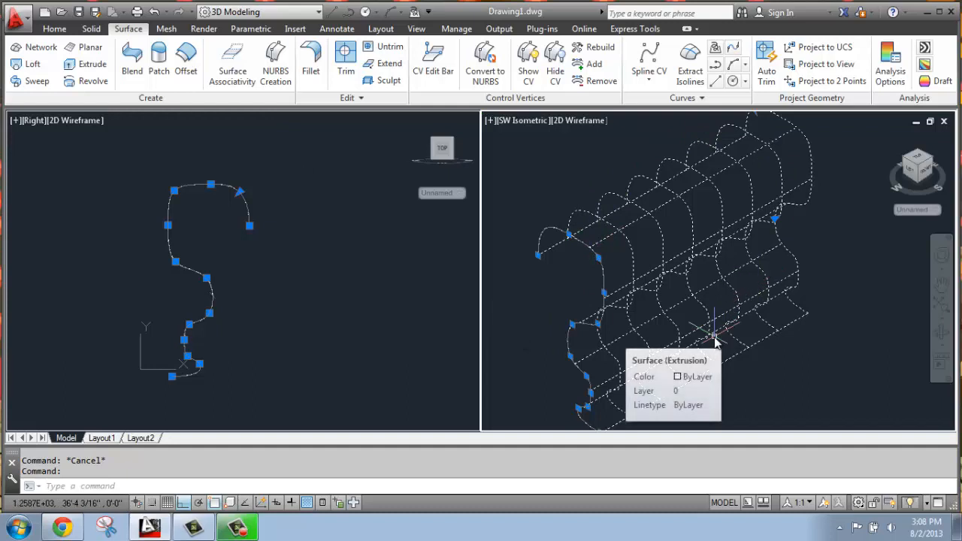
{"action": "mouse_move", "coordinate": [485, 63]}
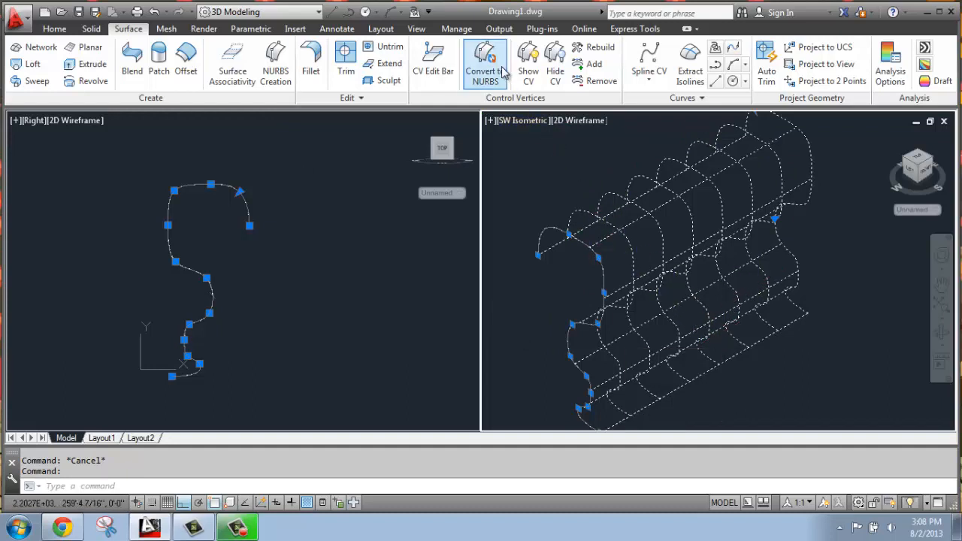
{"action": "mouse_move", "coordinate": [484, 60]}
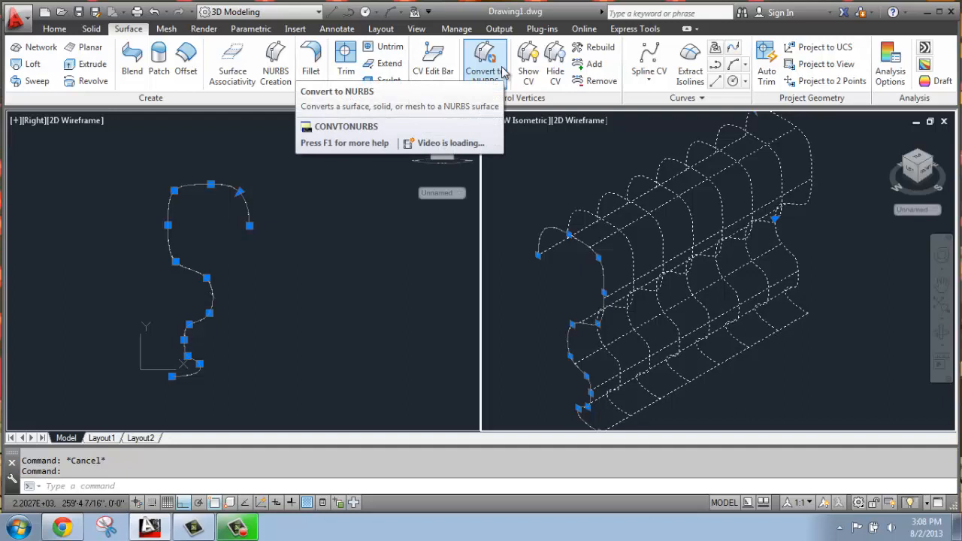
{"action": "mouse_move", "coordinate": [484, 59]}
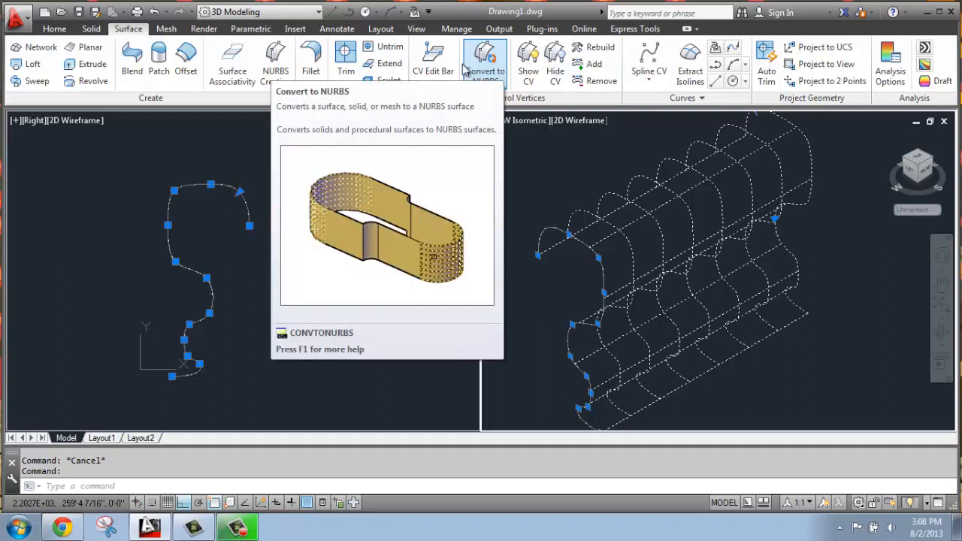
- Show the control vertices of the converted NURBS surface via Surface > Control Vertices > Show CV
{"action": "left_click", "coordinate": [485, 63]}
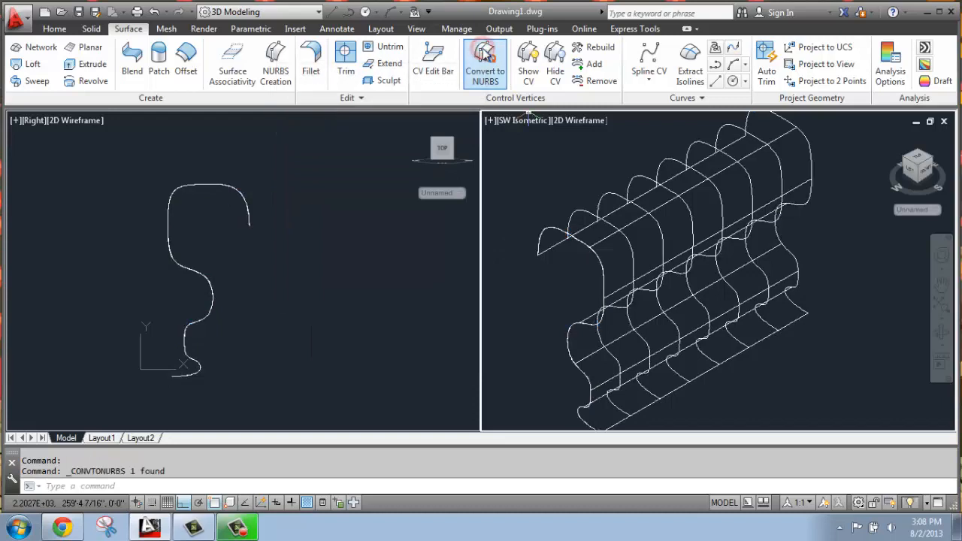
{"action": "mouse_move", "coordinate": [794, 247]}
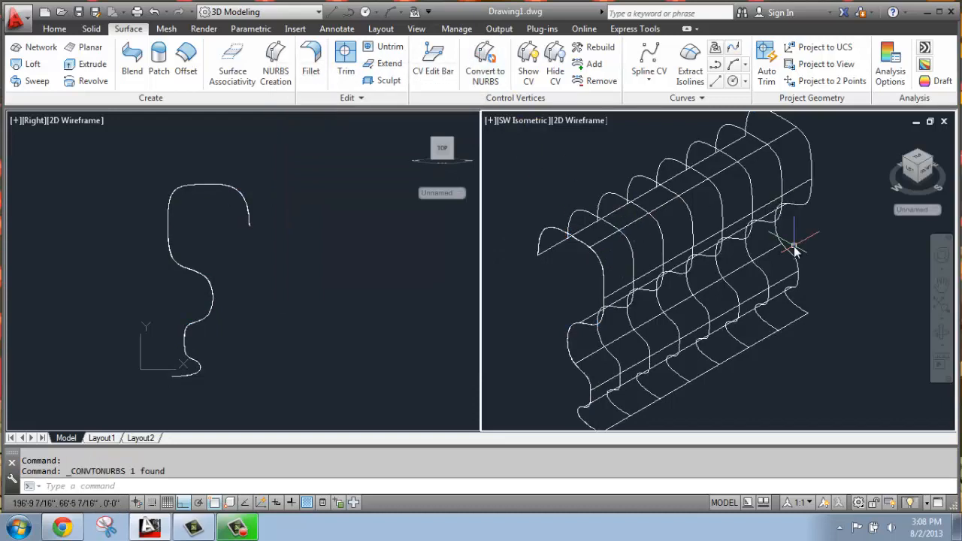
{"action": "mouse_move", "coordinate": [759, 271]}
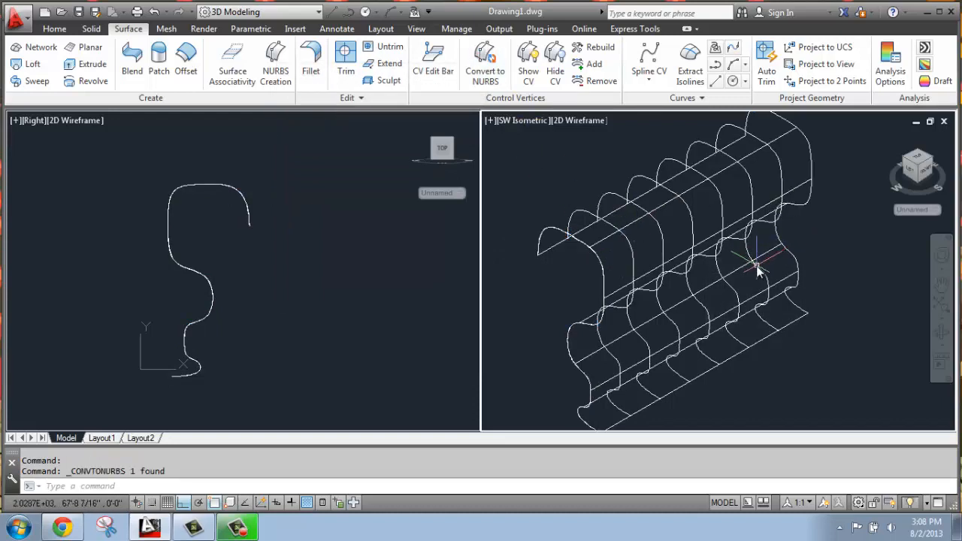
{"action": "mouse_move", "coordinate": [758, 271]}
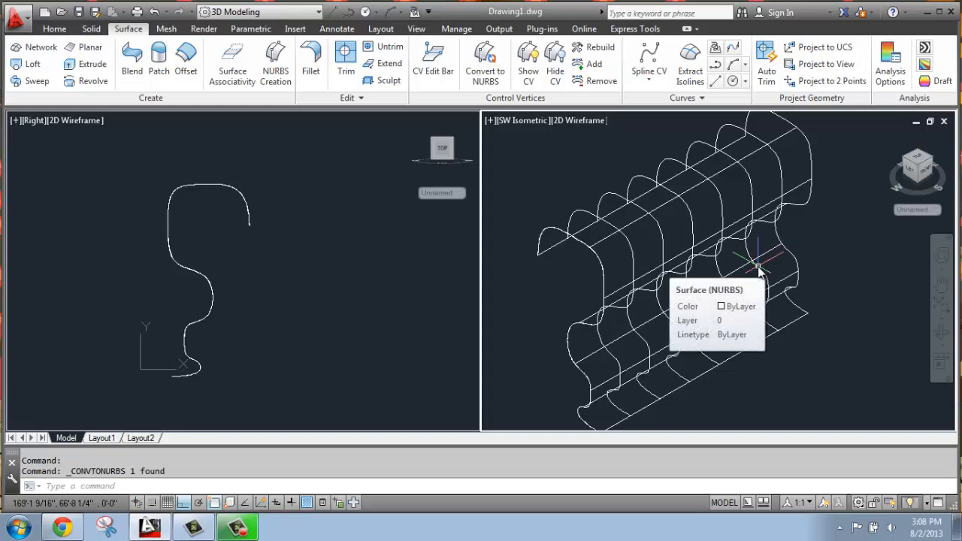
{"action": "mouse_move", "coordinate": [790, 253]}
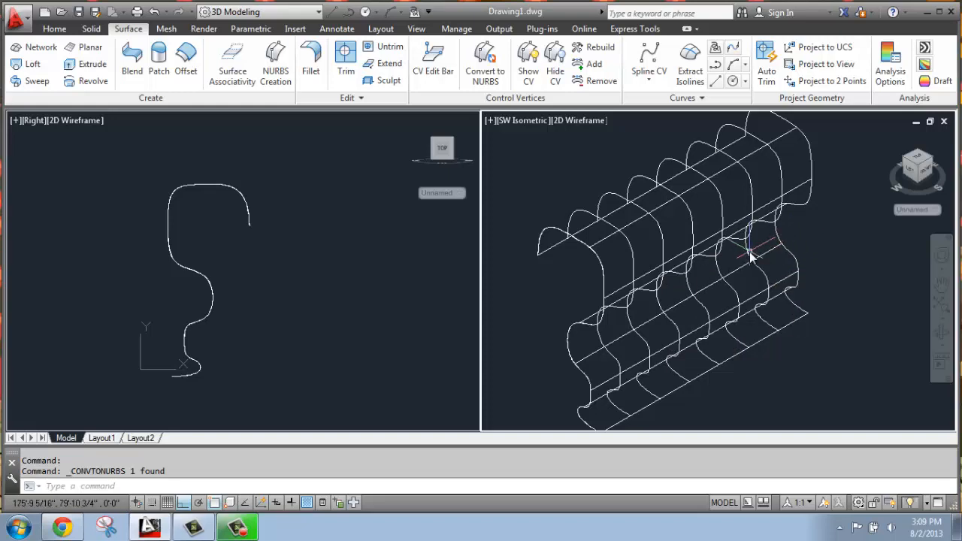
{"action": "mouse_move", "coordinate": [528, 57]}
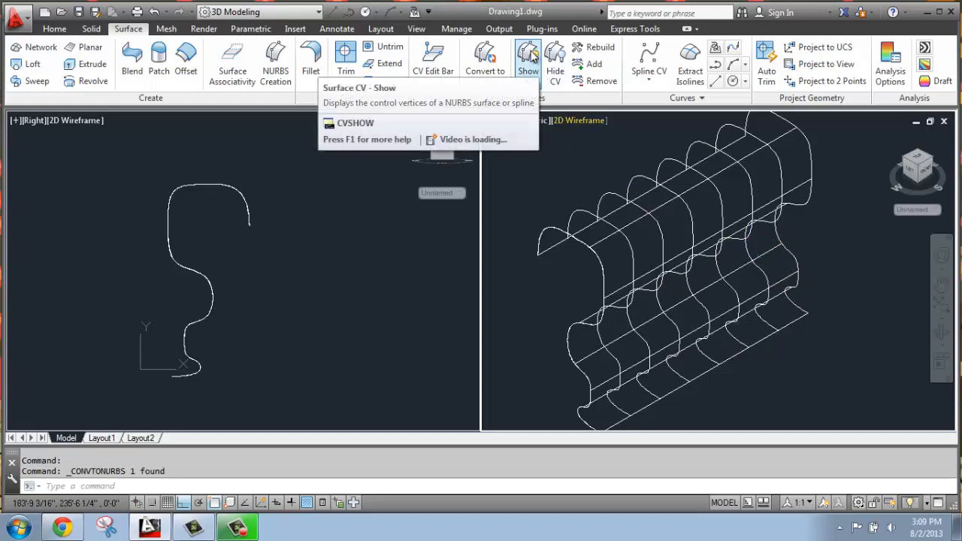
{"action": "mouse_move", "coordinate": [528, 58]}
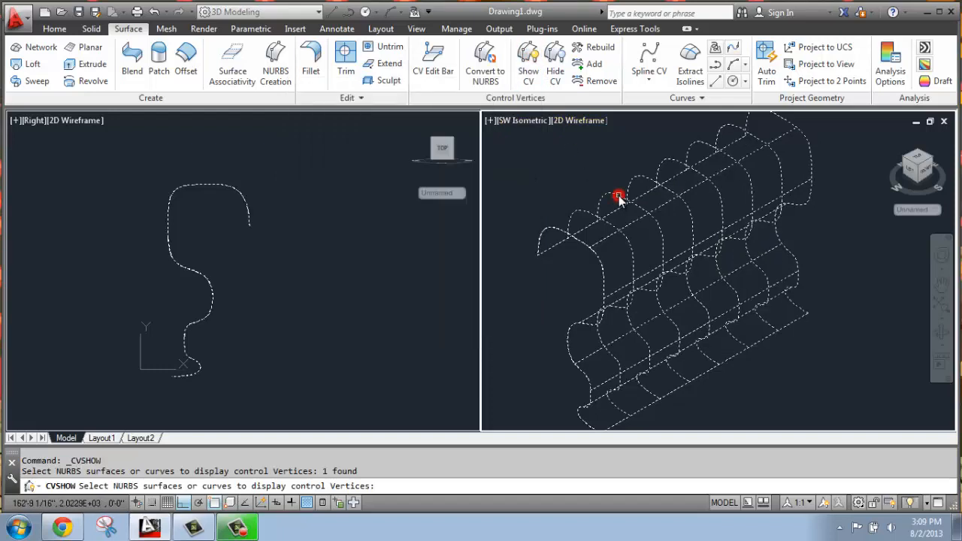
{"action": "left_click", "coordinate": [618, 198]}
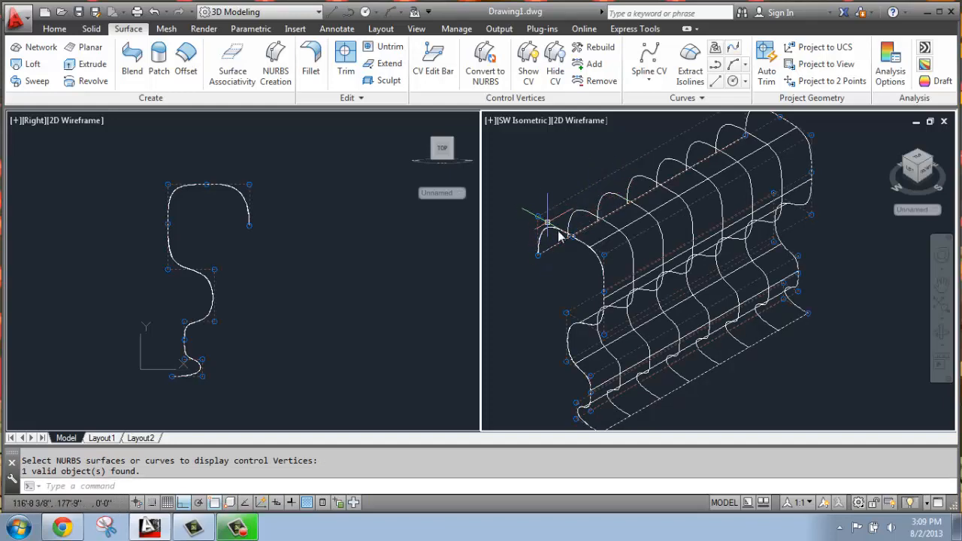
{"action": "mouse_move", "coordinate": [569, 331]}
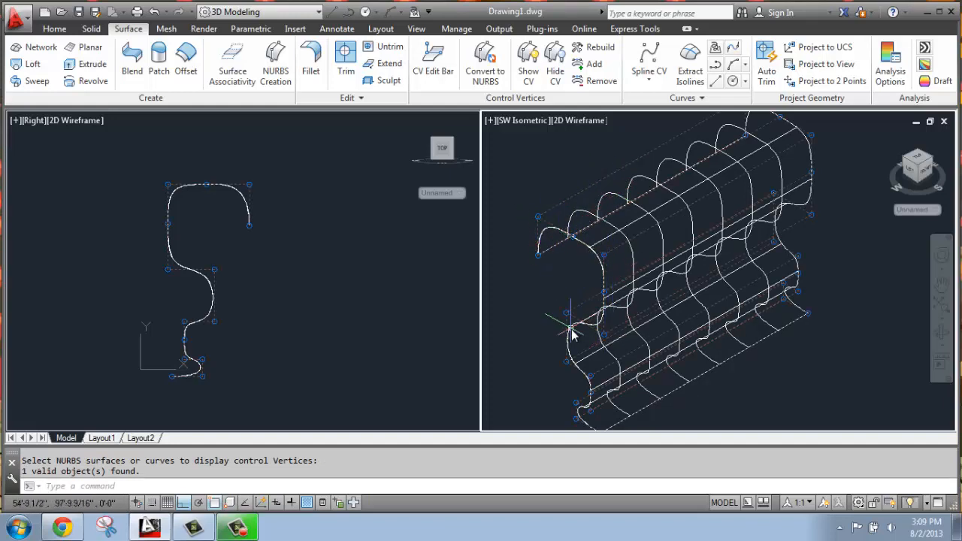
{"action": "mouse_move", "coordinate": [218, 183]}
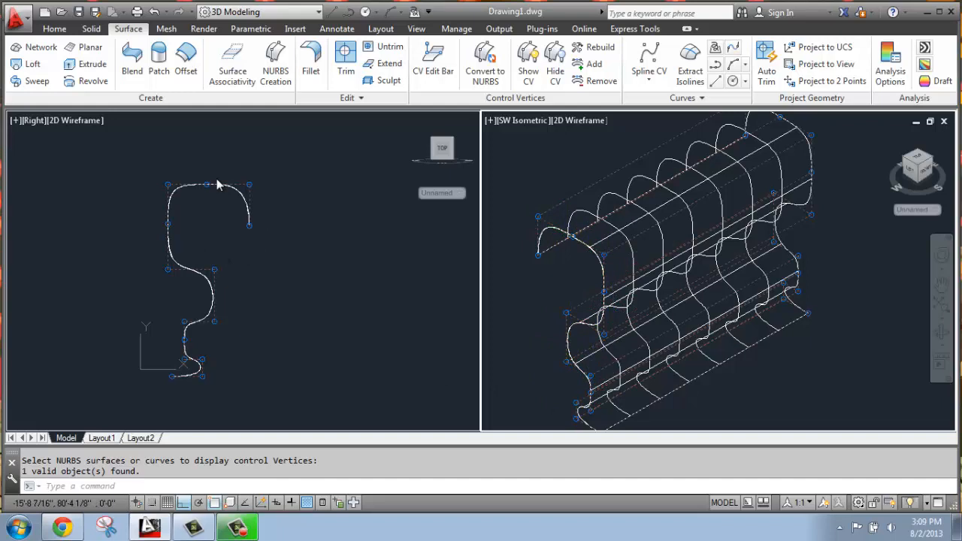
{"action": "mouse_move", "coordinate": [774, 358]}
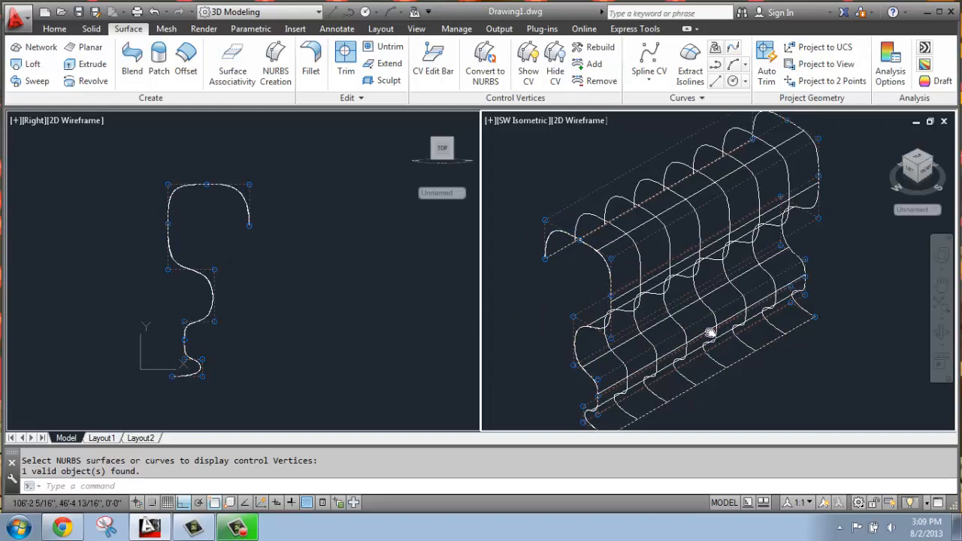
{"action": "mouse_move", "coordinate": [599, 309]}
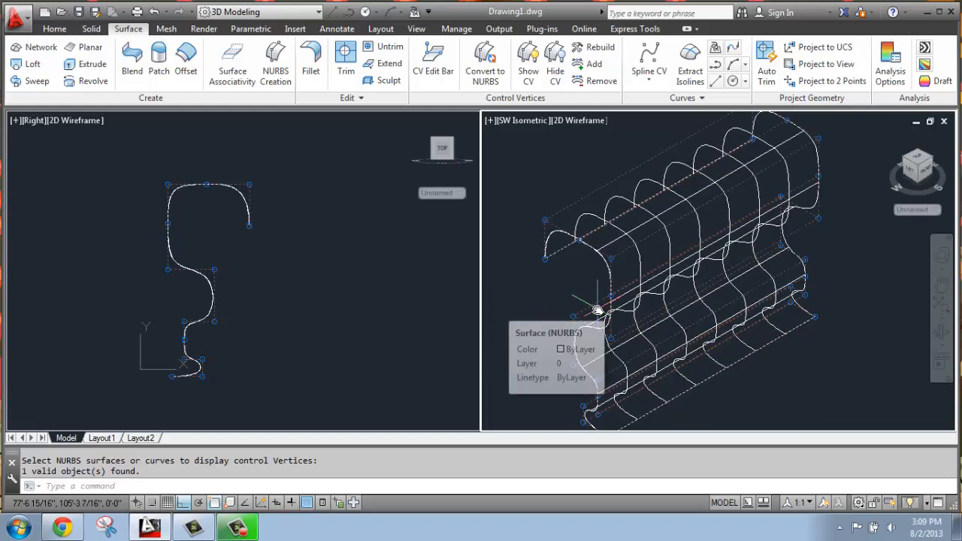
{"action": "mouse_move", "coordinate": [229, 239]}
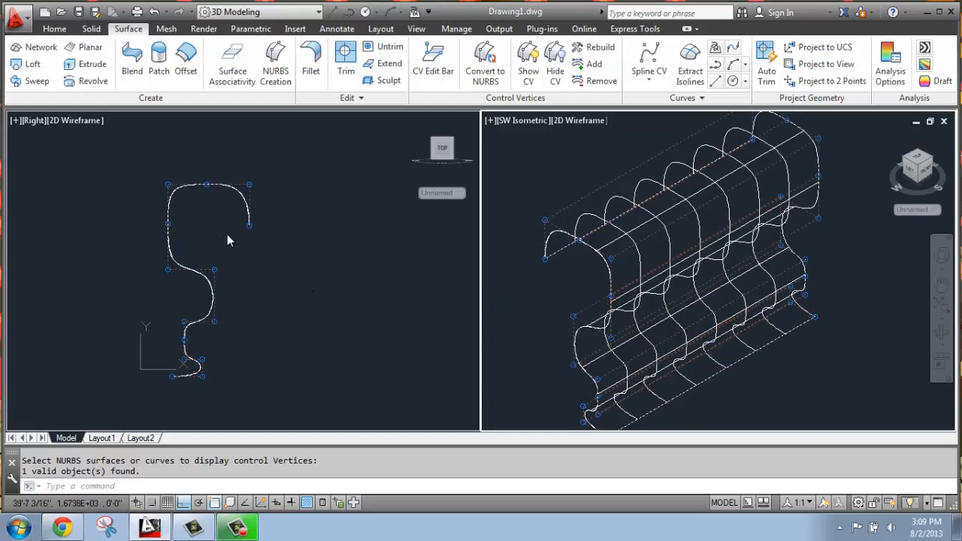
{"action": "mouse_move", "coordinate": [524, 229]}
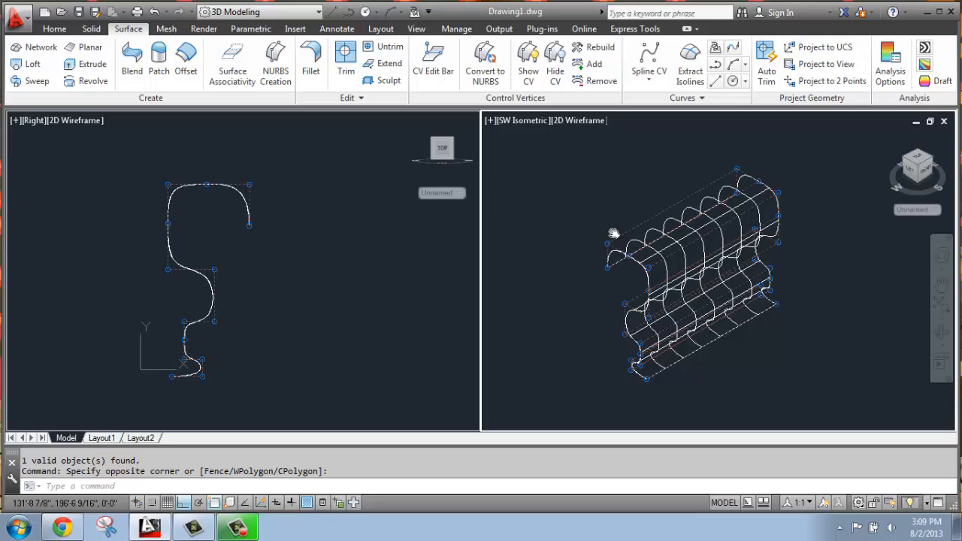
- Stretch several control vertex grips to bulge and warp the surface into a flared, twisted free-form shape
{"action": "scroll", "scroll_direction": "up", "scroll_amount": 3}
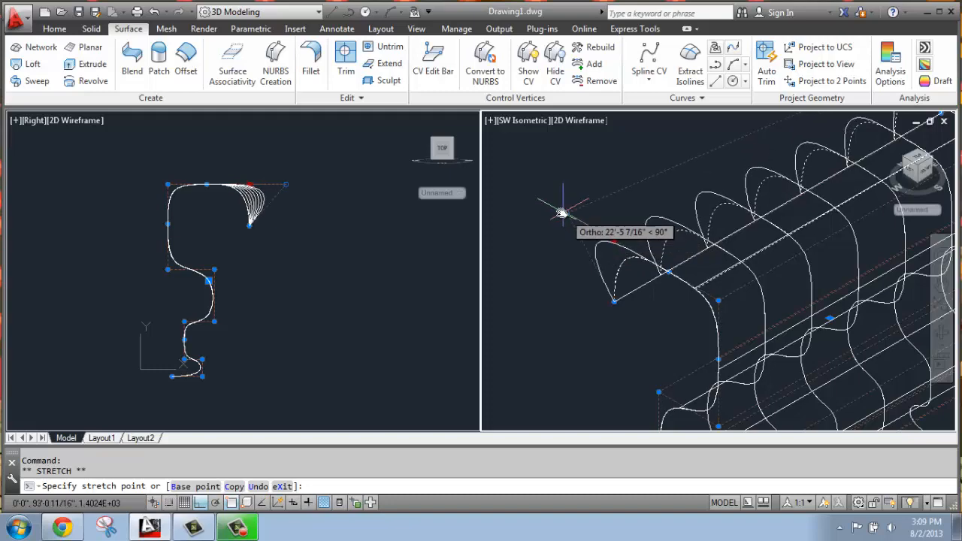
{"action": "mouse_move", "coordinate": [519, 181]}
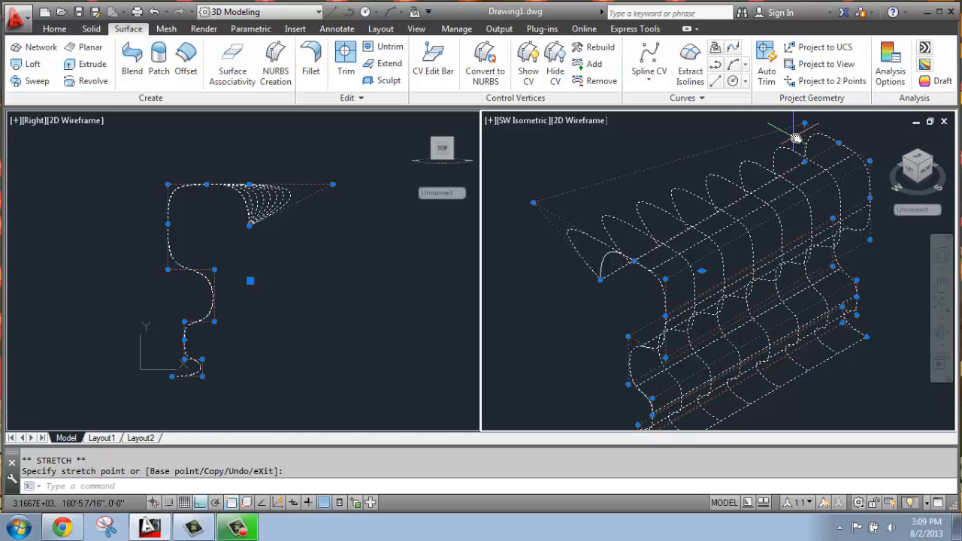
{"action": "left_click", "coordinate": [630, 334]}
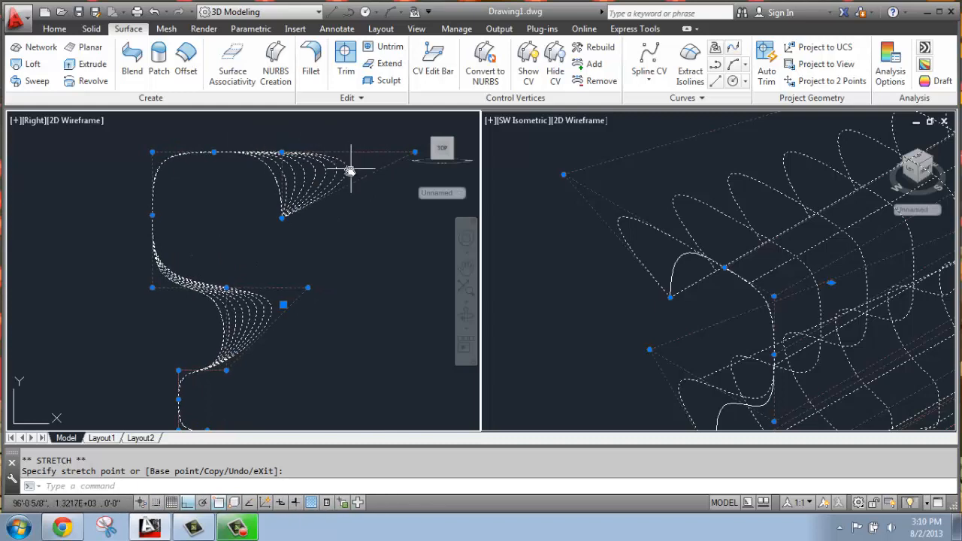
{"action": "mouse_move", "coordinate": [323, 168]}
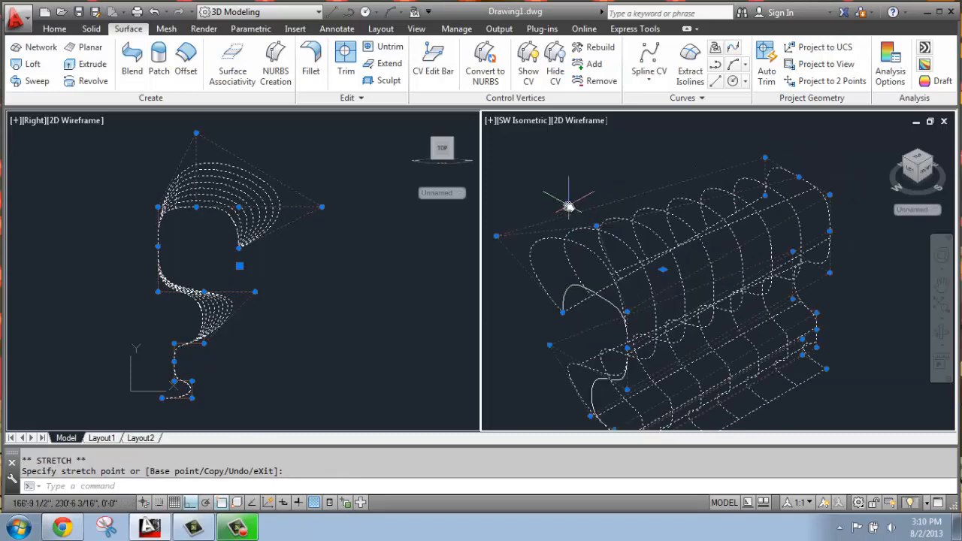
{"action": "left_click", "coordinate": [797, 177]}
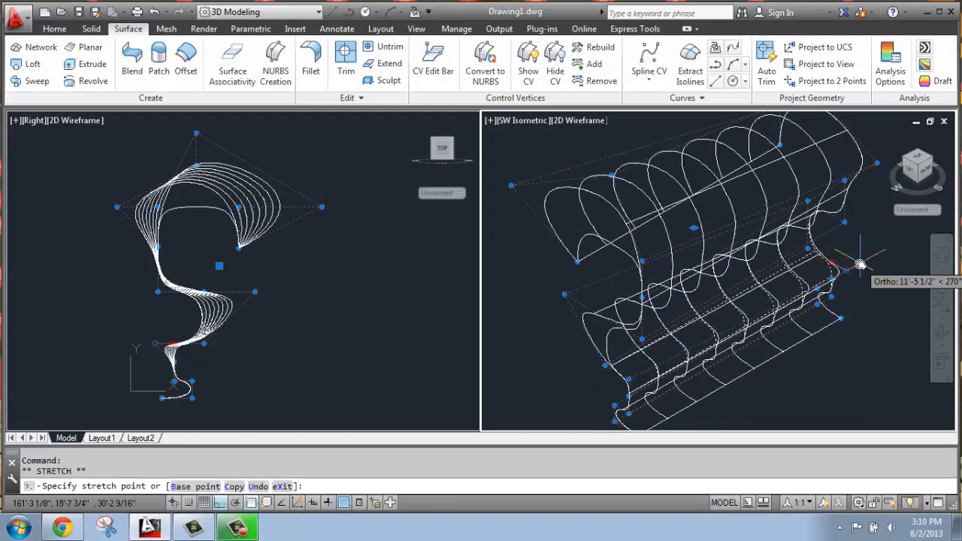
{"action": "mouse_move", "coordinate": [568, 379]}
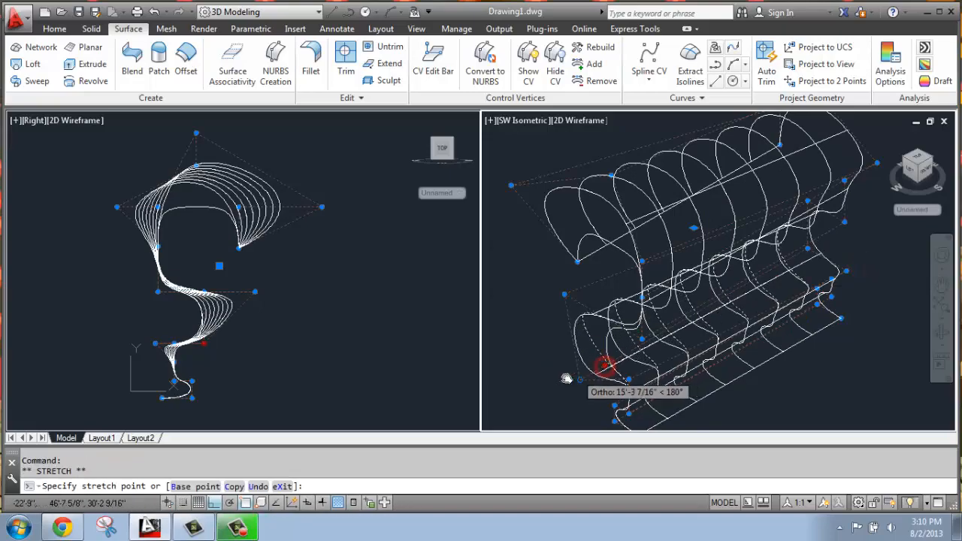
{"action": "left_click", "coordinate": [699, 337]}
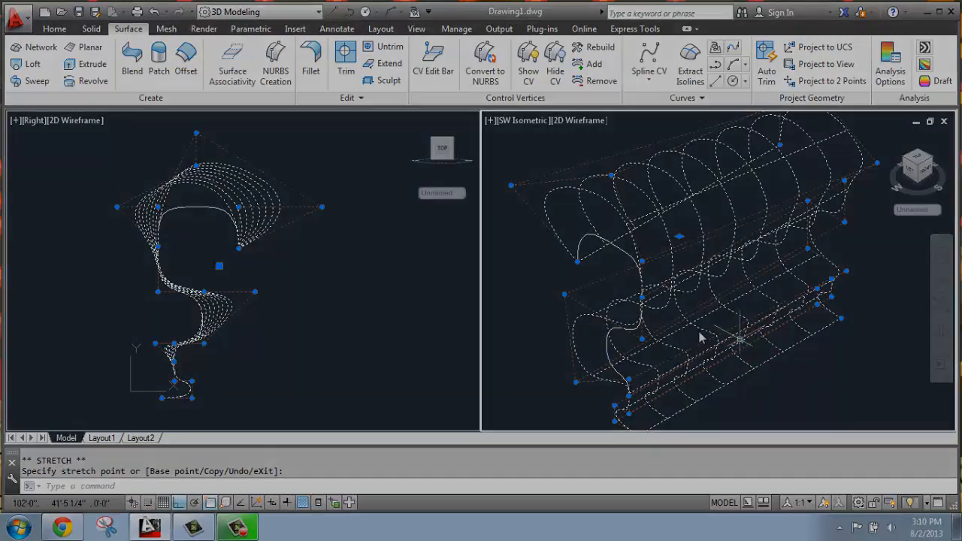